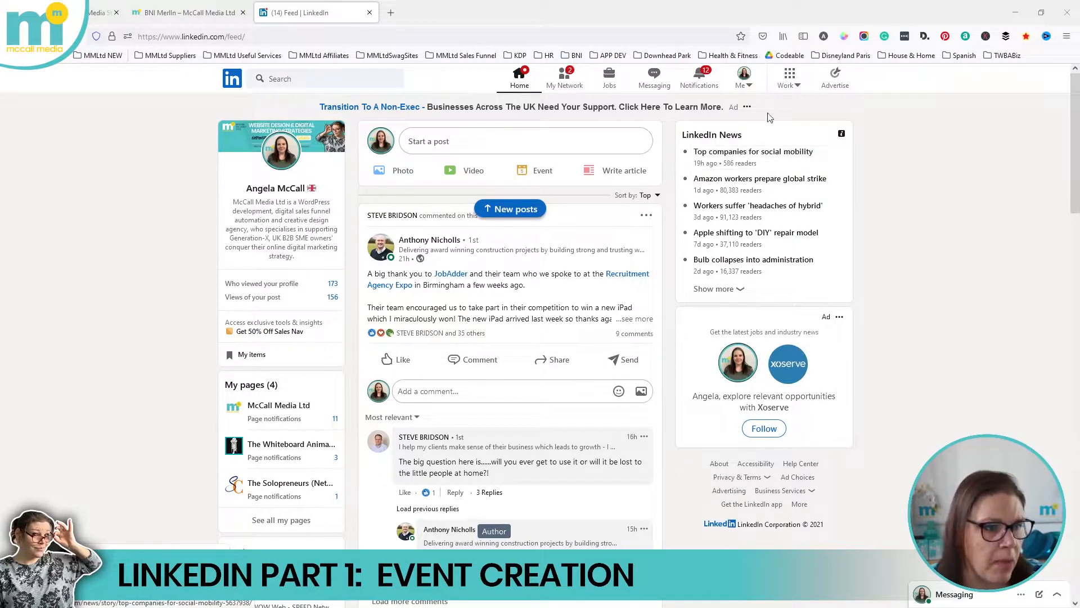
Open the McCall Media Ltd company page in admin view via the Me menu
{"action": "left_click", "coordinate": [740, 77]}
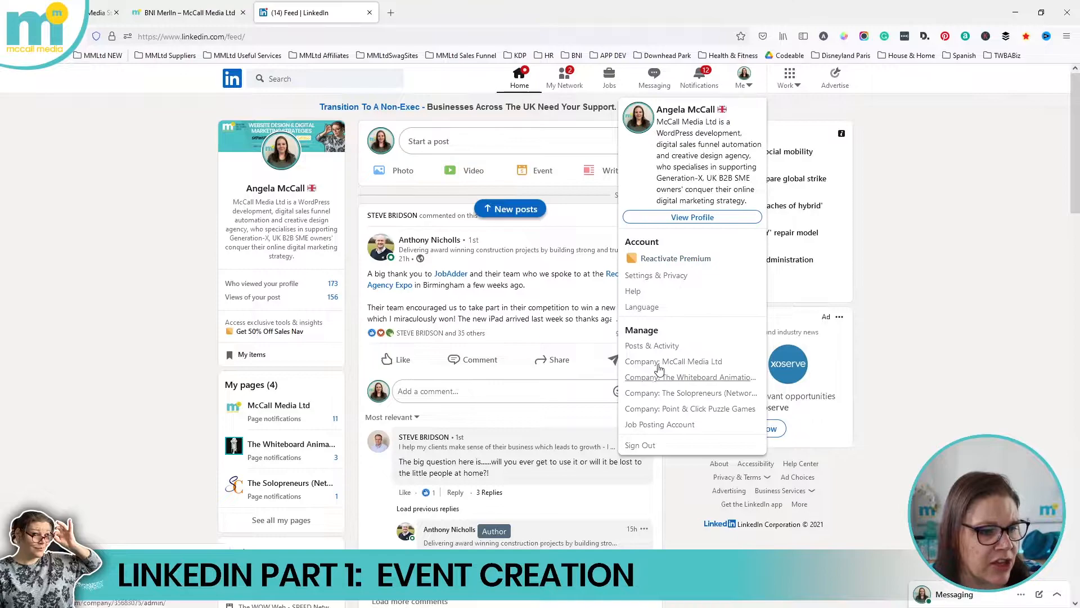
{"action": "left_click", "coordinate": [673, 361]}
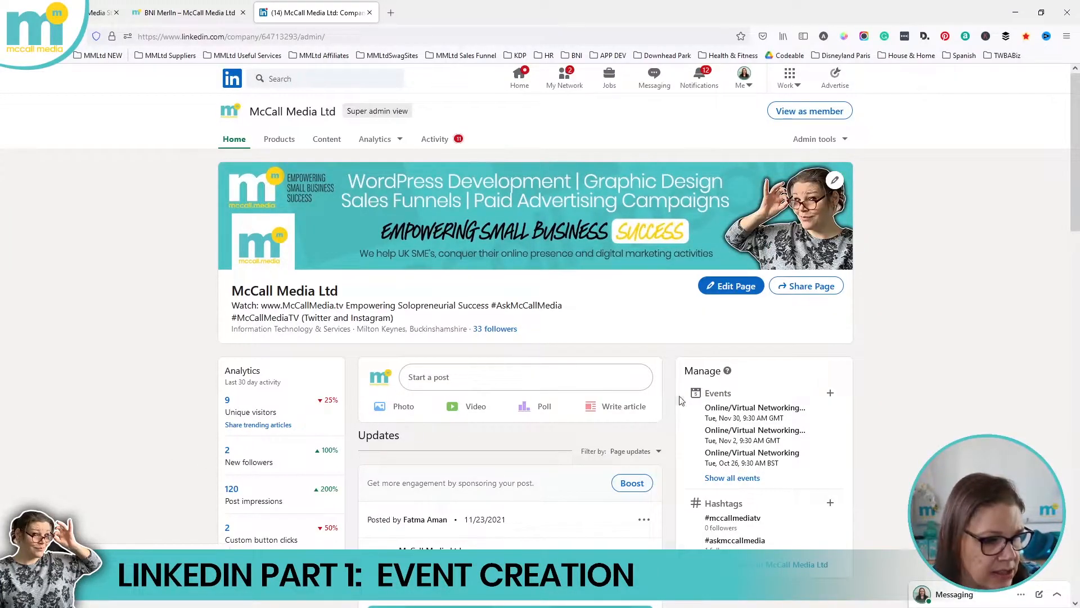
Open the Create event dialog using the + beside Events
{"action": "left_click", "coordinate": [830, 393]}
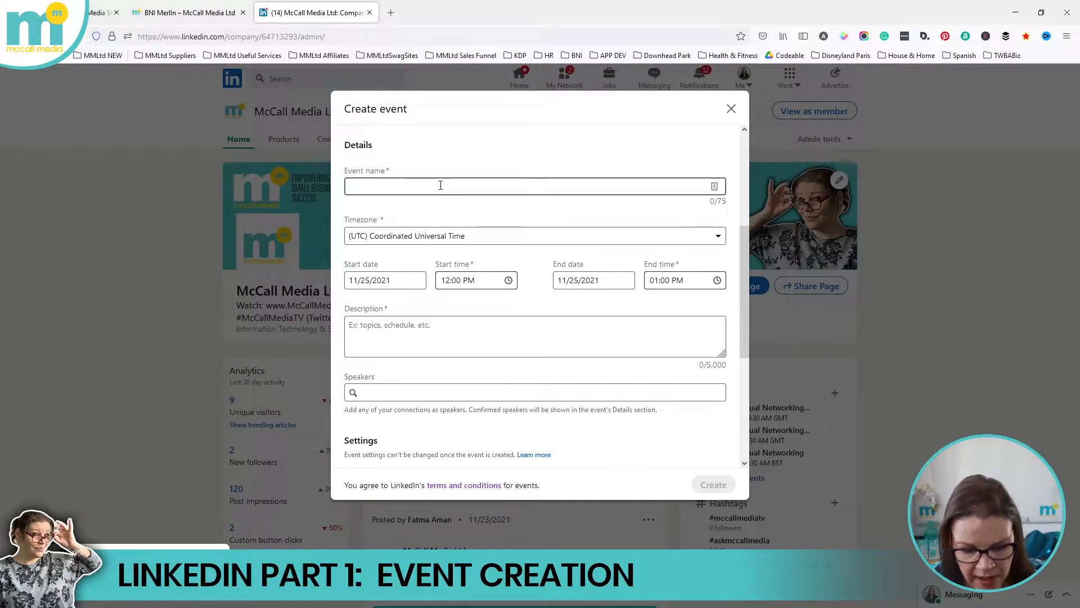
Name the event 'Test Name', set the start date to 31 December 2021, and add a description
{"action": "type", "text": "Test Name"}
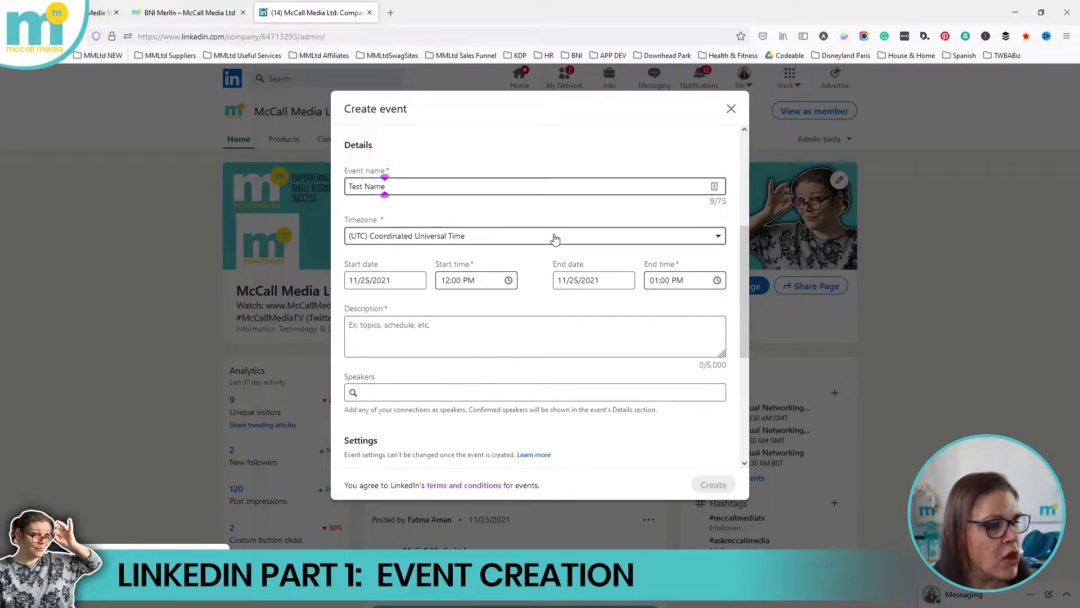
{"action": "left_click", "coordinate": [384, 280]}
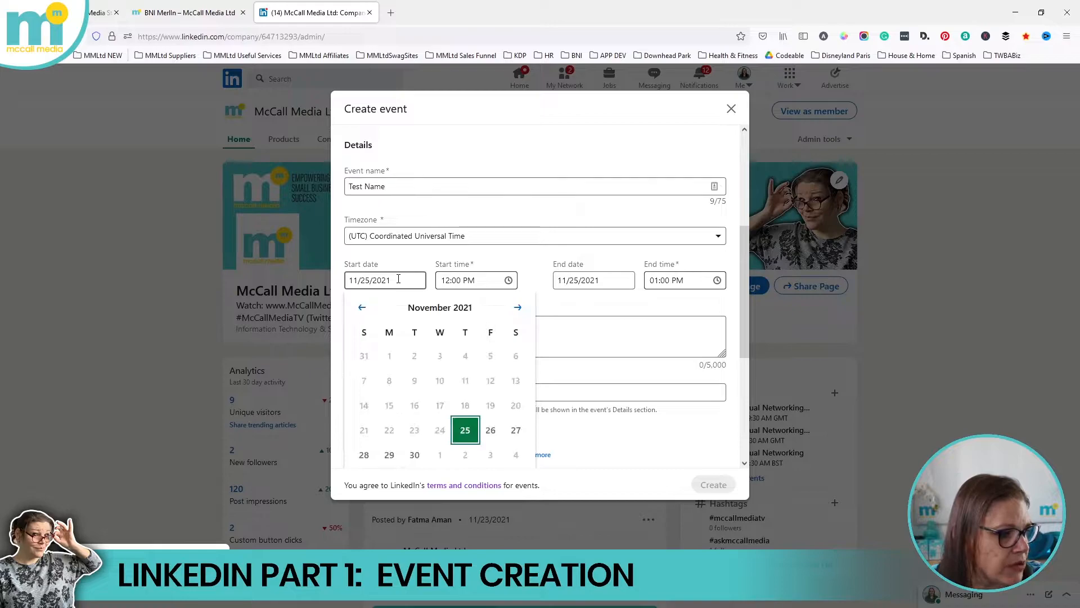
{"action": "left_click", "coordinate": [518, 307]}
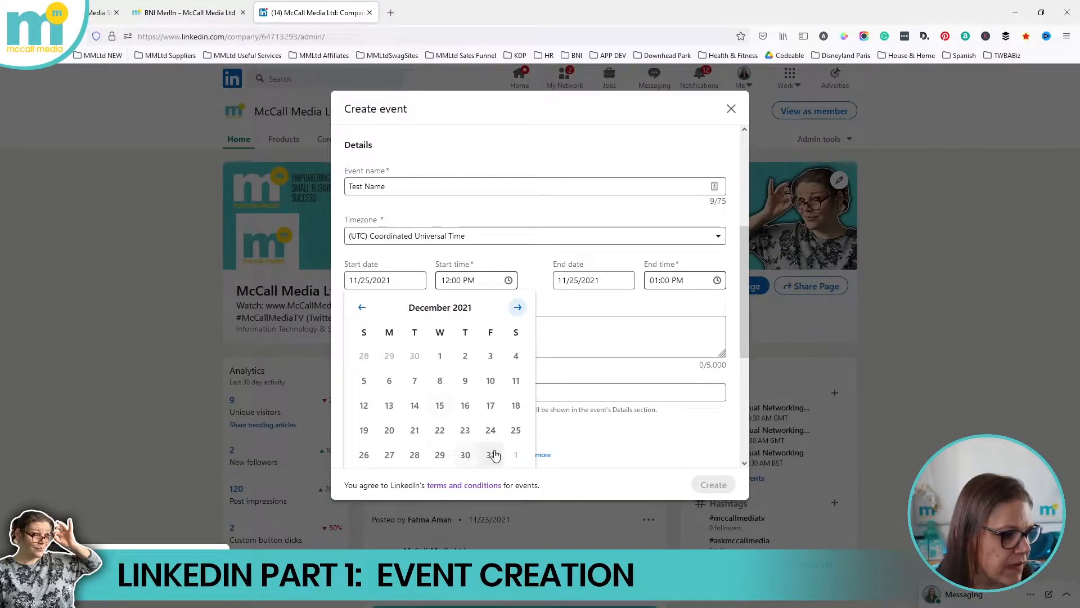
{"action": "left_click", "coordinate": [490, 454]}
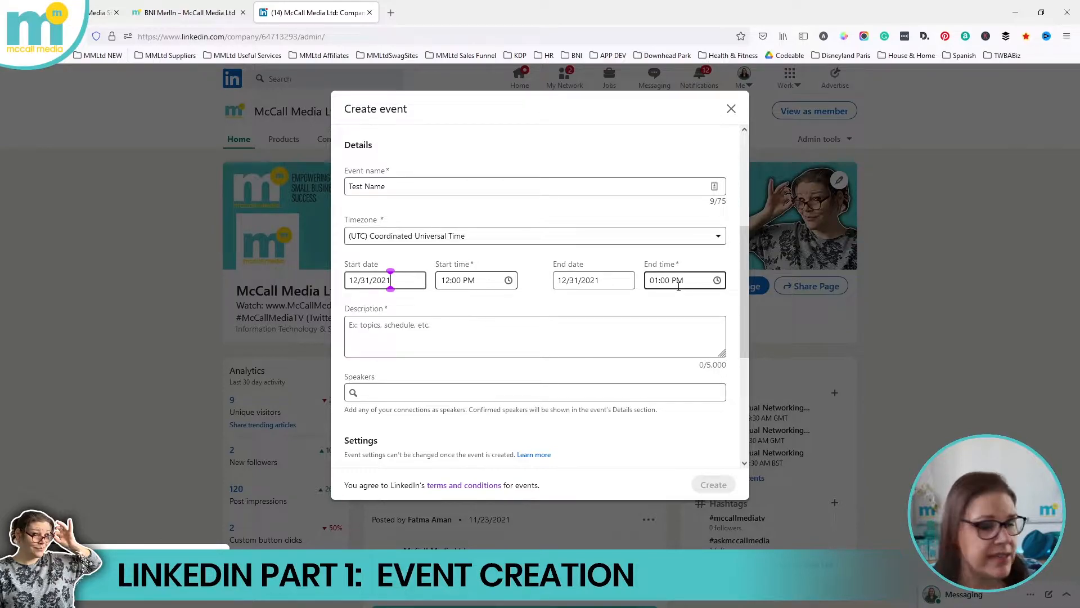
{"action": "scroll", "scroll_direction": "down", "scroll_amount": 3}
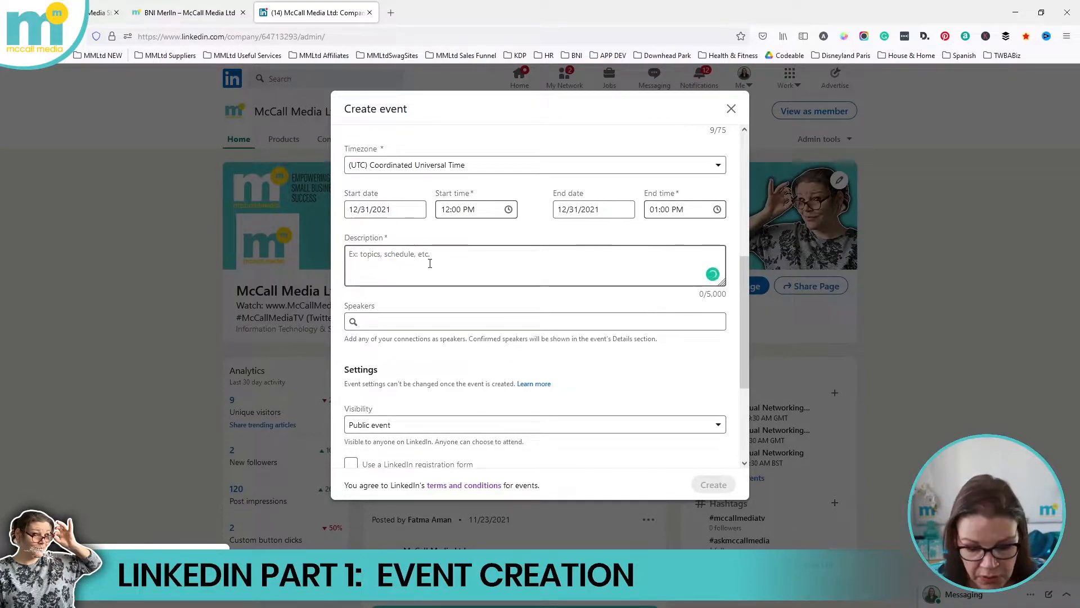
{"action": "type", "text": "description details here"}
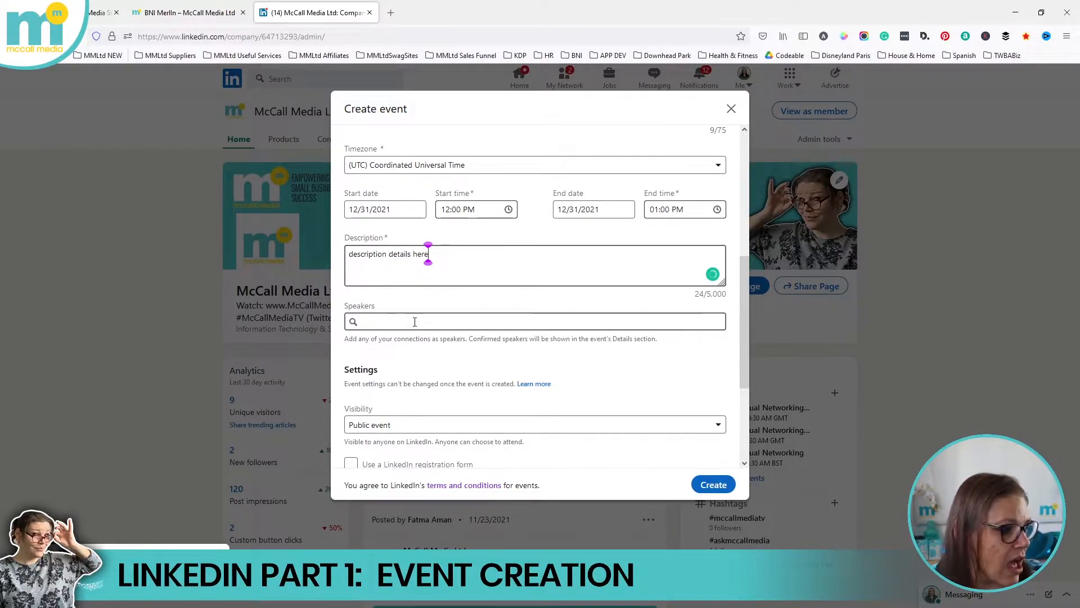
{"action": "scroll", "scroll_direction": "down", "scroll_amount": 3}
{"action": "type", "text": "@"}
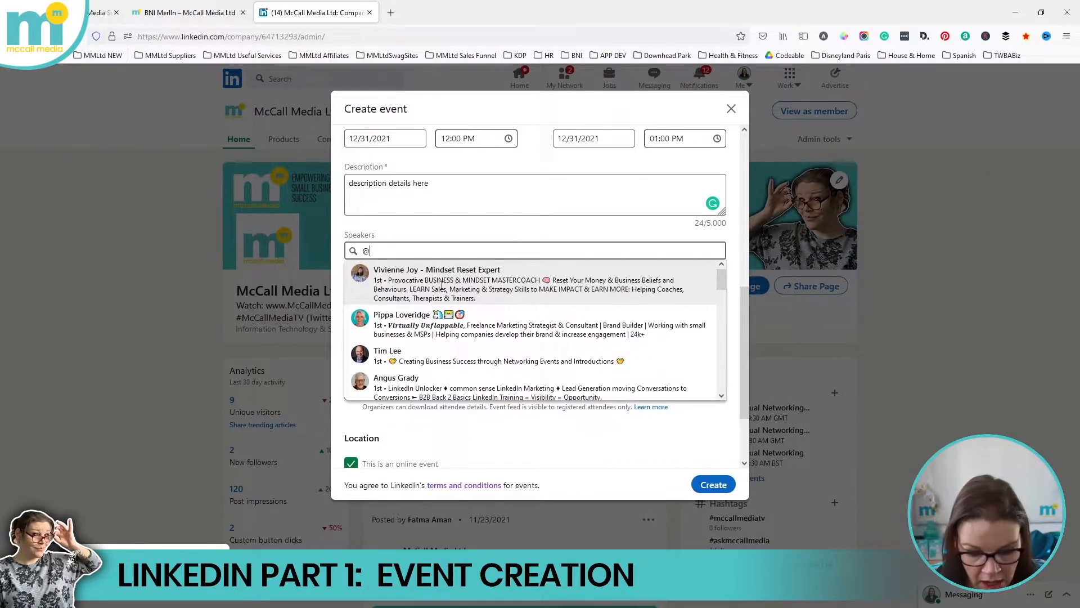
{"action": "type", "text": "fat"}
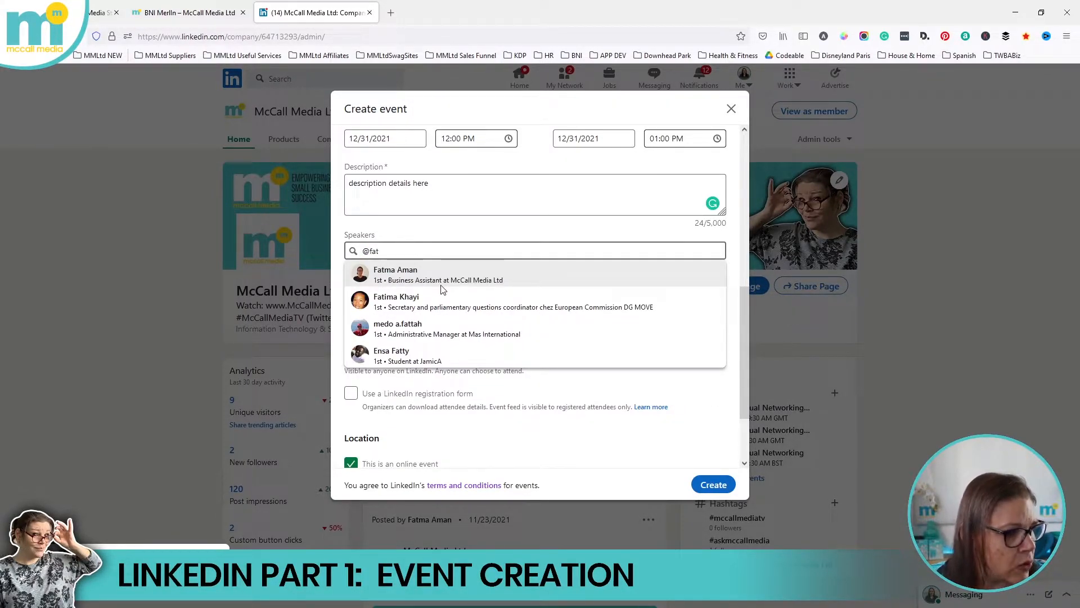
{"action": "left_click", "coordinate": [396, 274]}
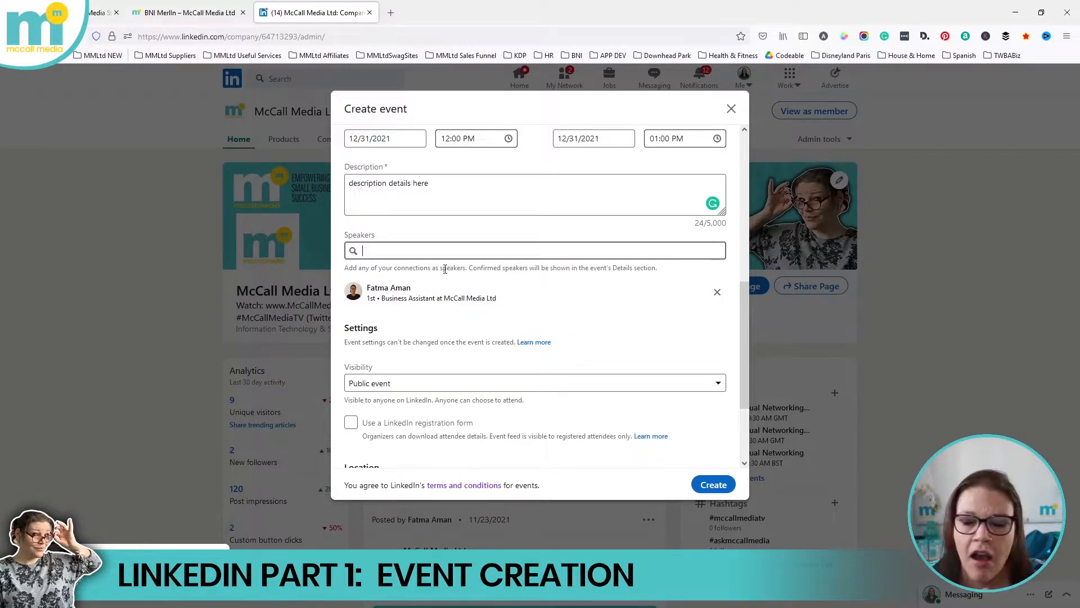
{"action": "scroll", "scroll_direction": "down", "scroll_amount": 3}
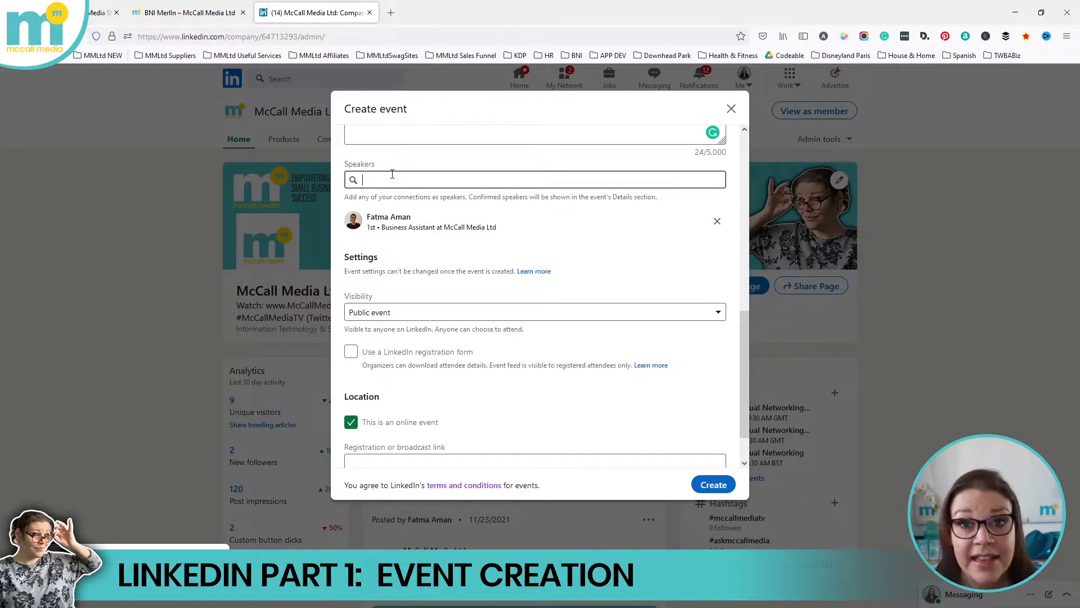
{"action": "scroll", "scroll_direction": "down", "scroll_amount": 3}
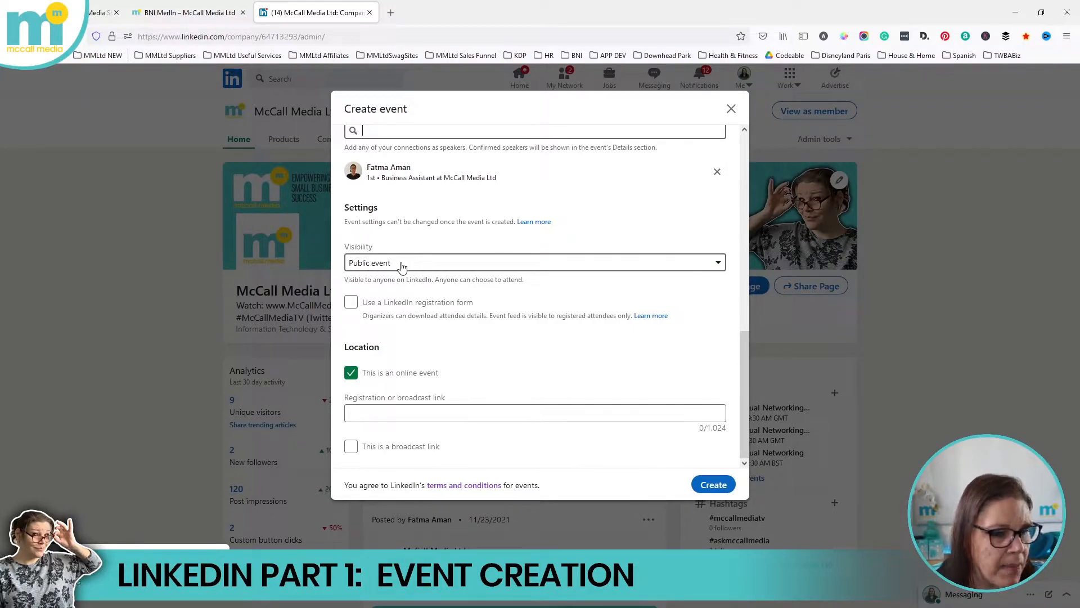
Keep the event Public, enable the LinkedIn registration form, and open McCall Media's privacy policy page
{"action": "left_click", "coordinate": [535, 262]}
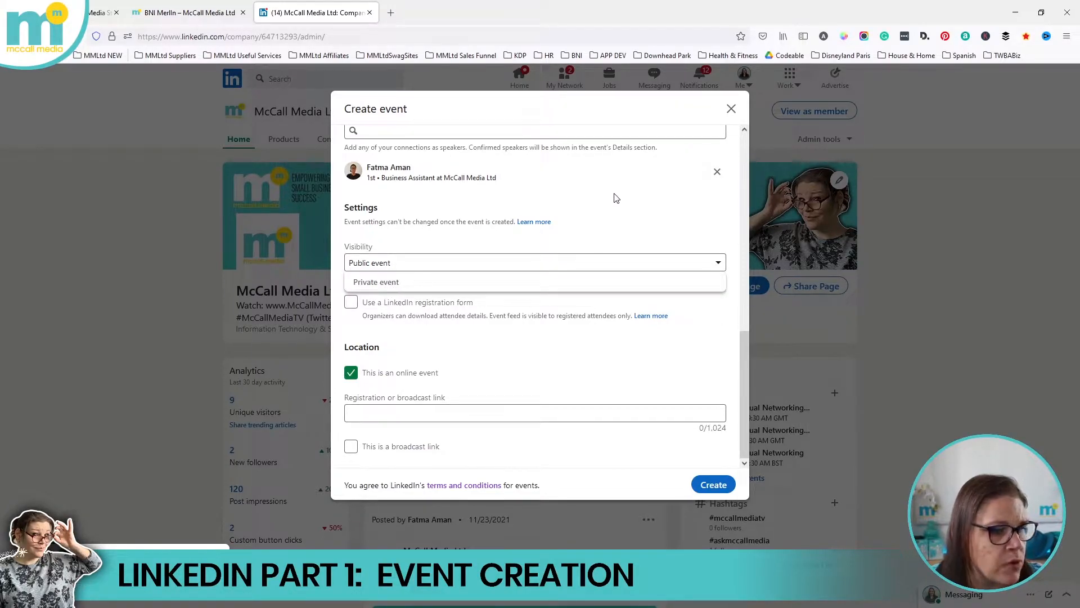
{"action": "left_click", "coordinate": [534, 263]}
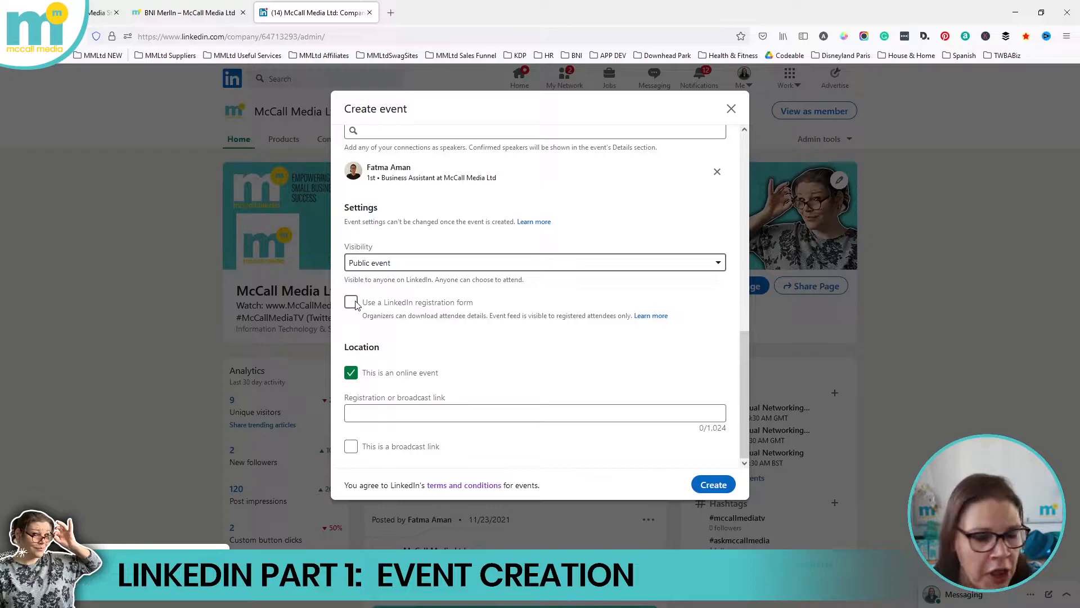
{"action": "left_click", "coordinate": [350, 301]}
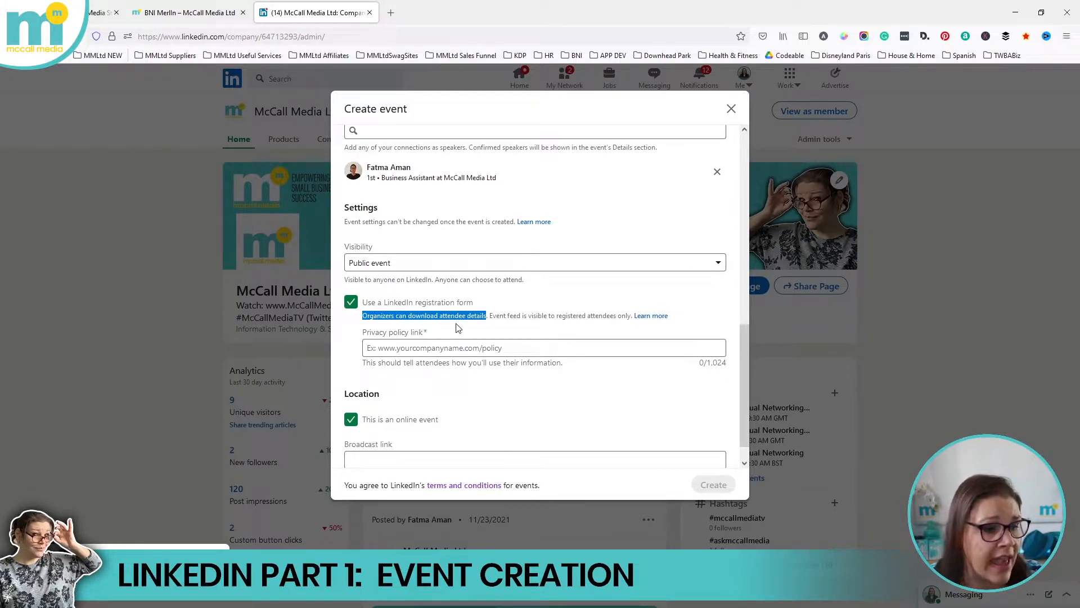
{"action": "left_click", "coordinate": [543, 347]}
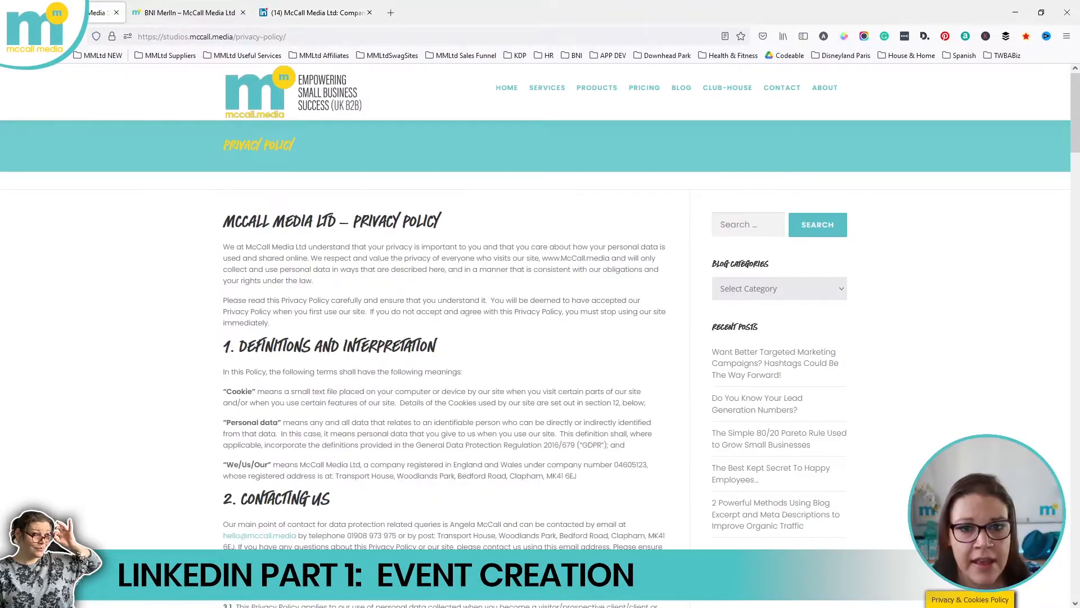
Copy the privacy policy page URL and return to the LinkedIn event form
{"action": "left_click", "coordinate": [187, 12]}
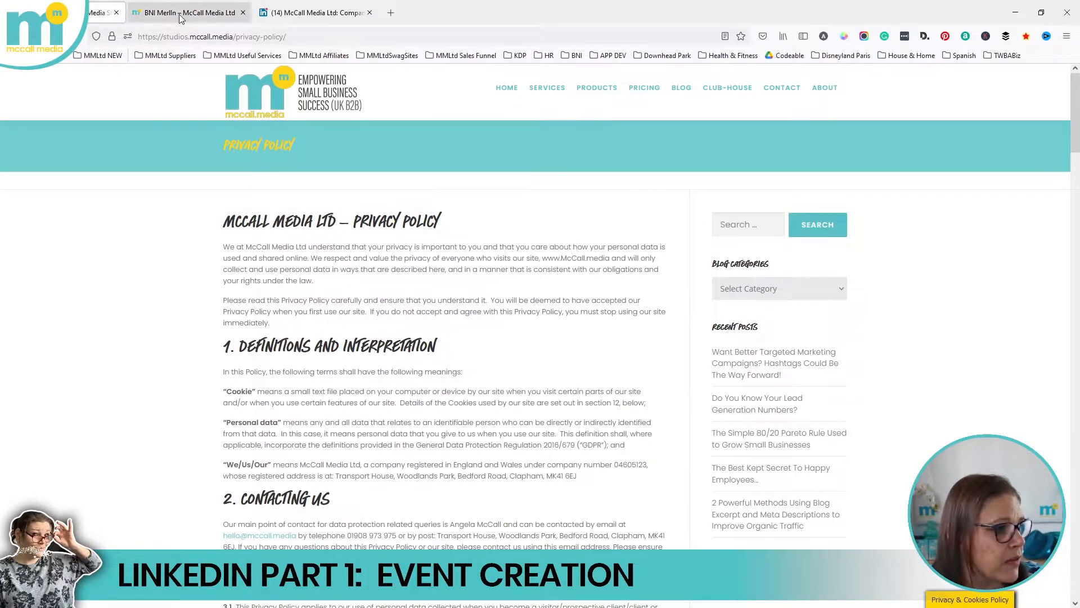
{"action": "left_click", "coordinate": [210, 37]}
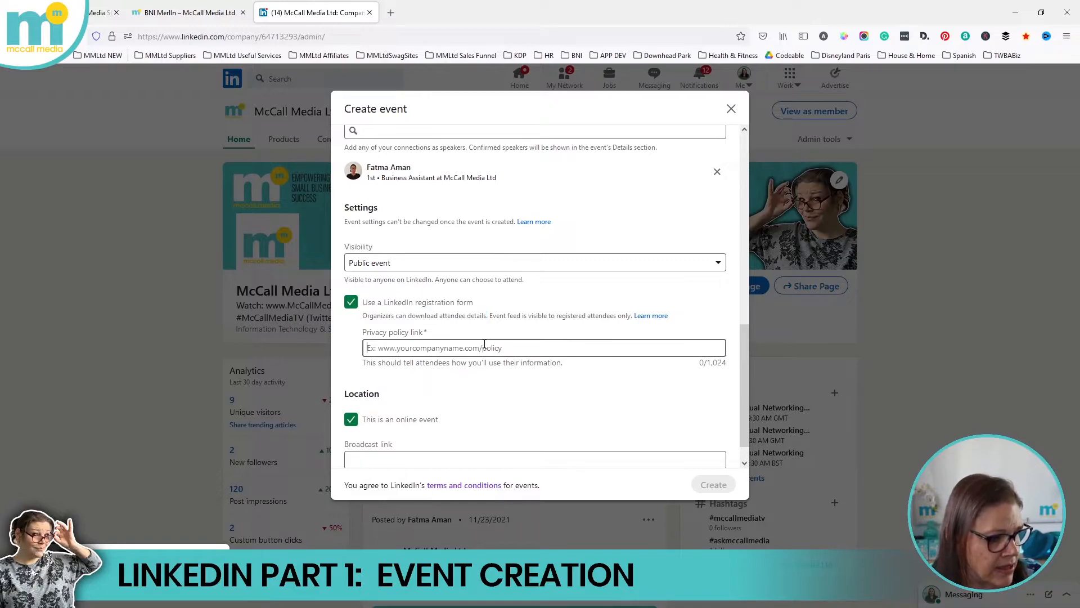
{"action": "type", "text": "https://studios.mccall.media/privacy-policy/"}
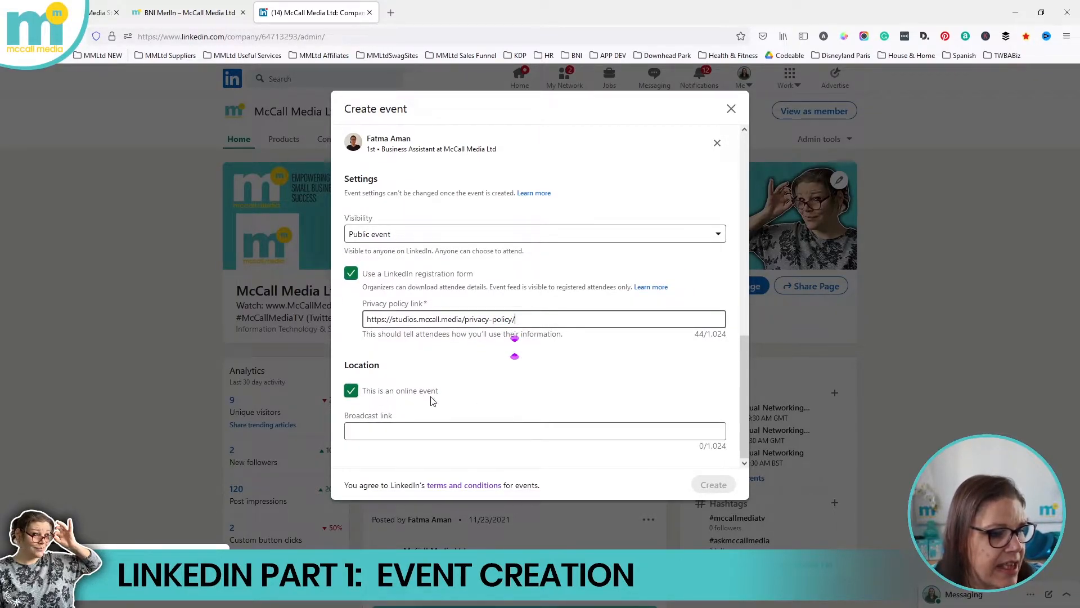
{"action": "left_click", "coordinate": [351, 390]}
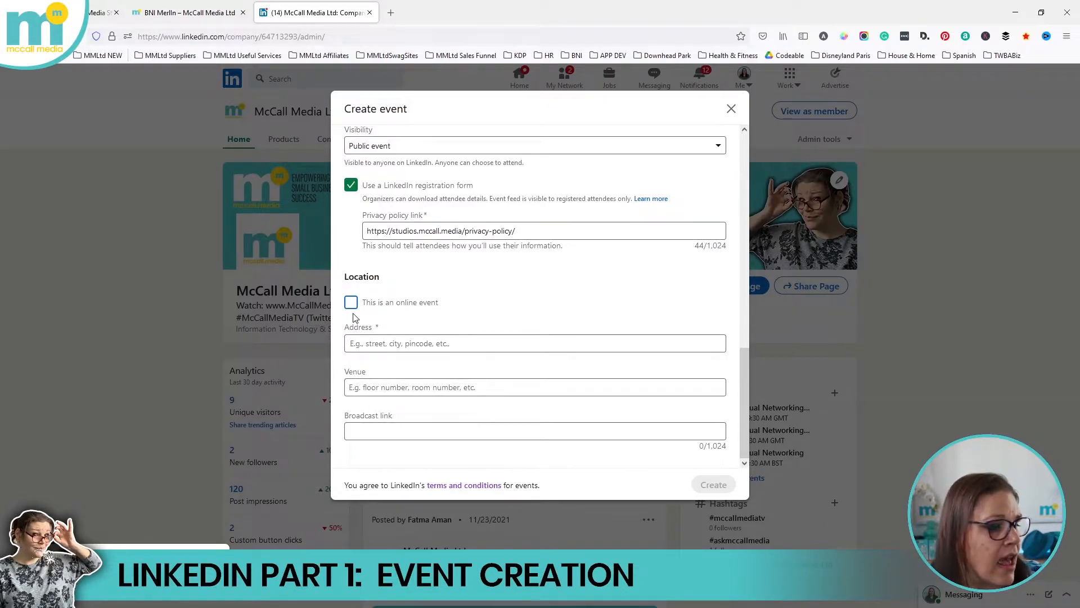
{"action": "left_click", "coordinate": [350, 301]}
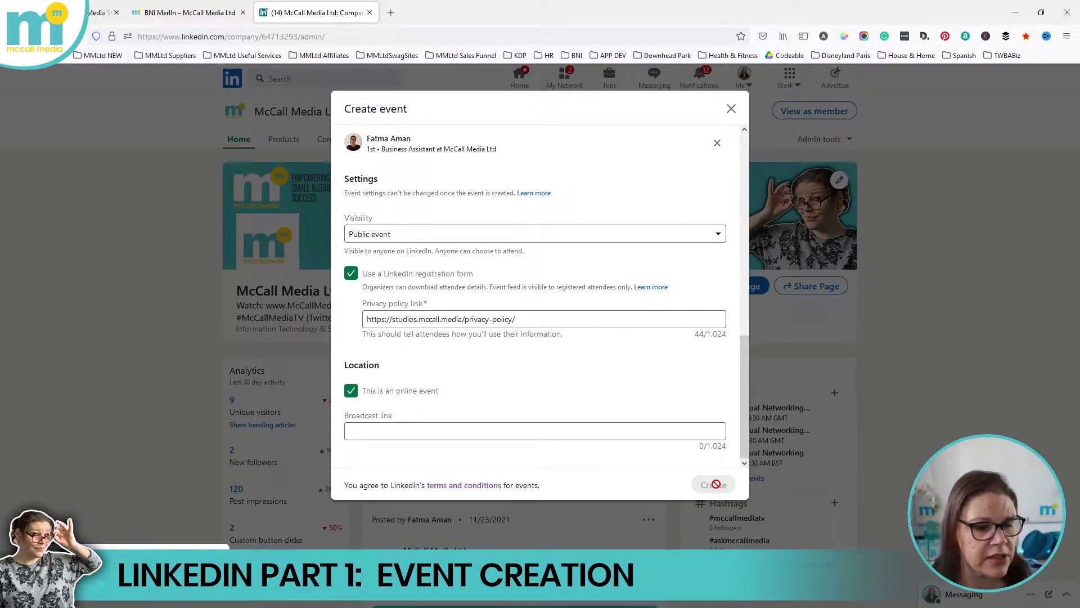
Create the Test Name event, bringing up the share post draft
{"action": "left_click", "coordinate": [712, 484]}
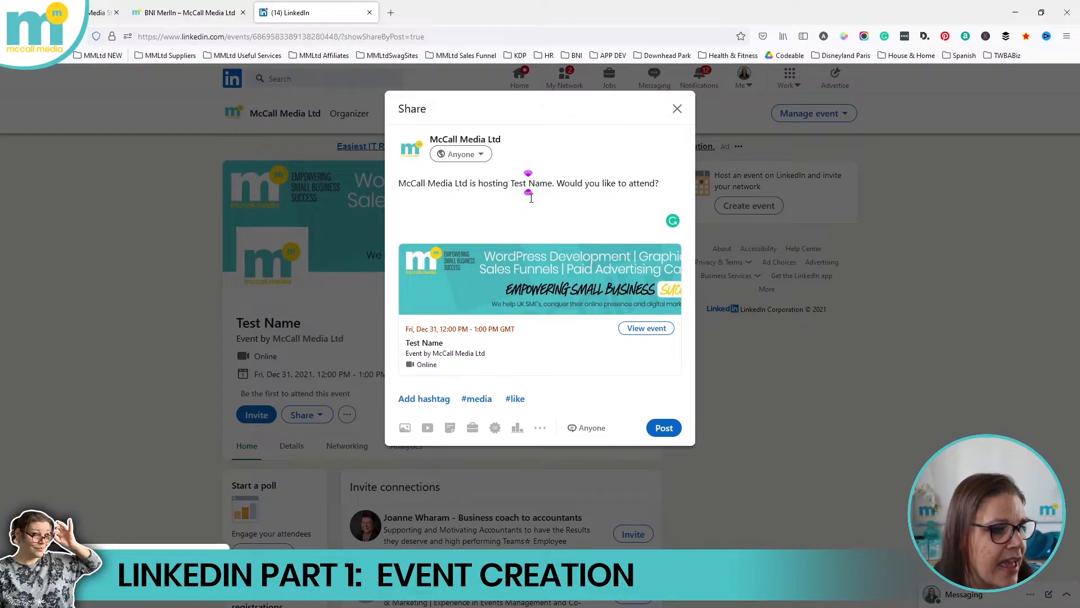
Append 'please look at the details below for more info.... :-)' and start typing #networking
{"action": "double_click", "coordinate": [531, 182]}
{"action": "type", "text": "please look at the details"}
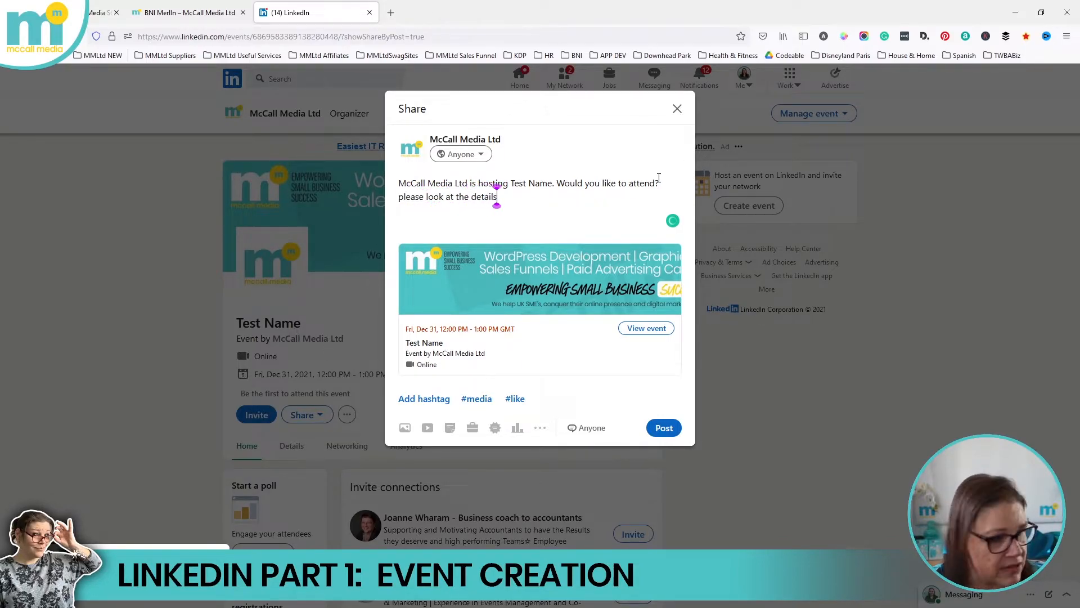
{"action": "type", "text": "below for more"}
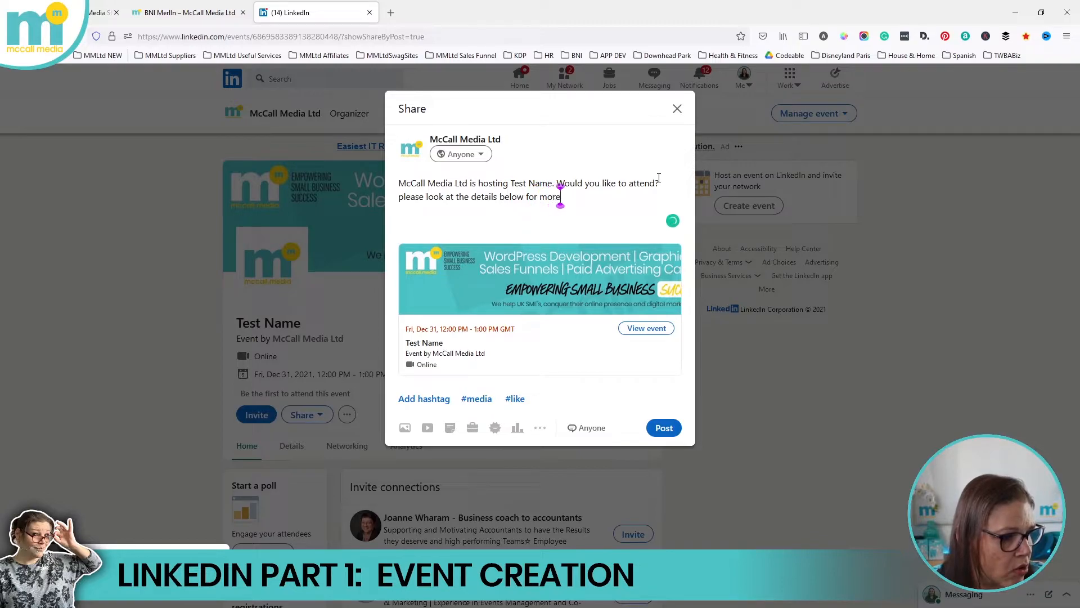
{"action": "type", "text": "info...."}
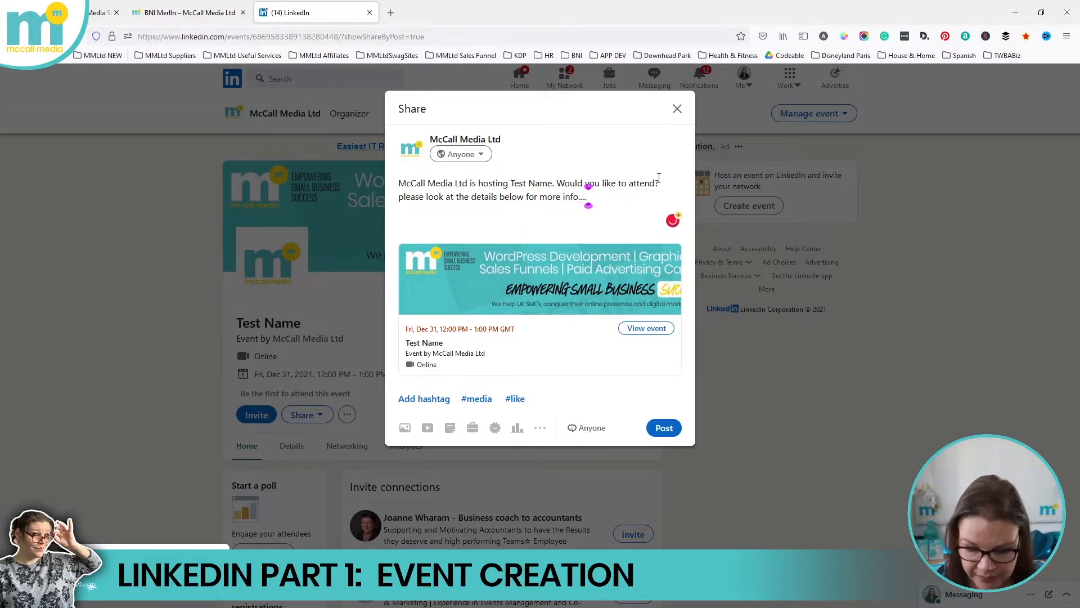
{"action": "type", "text": ":-)"}
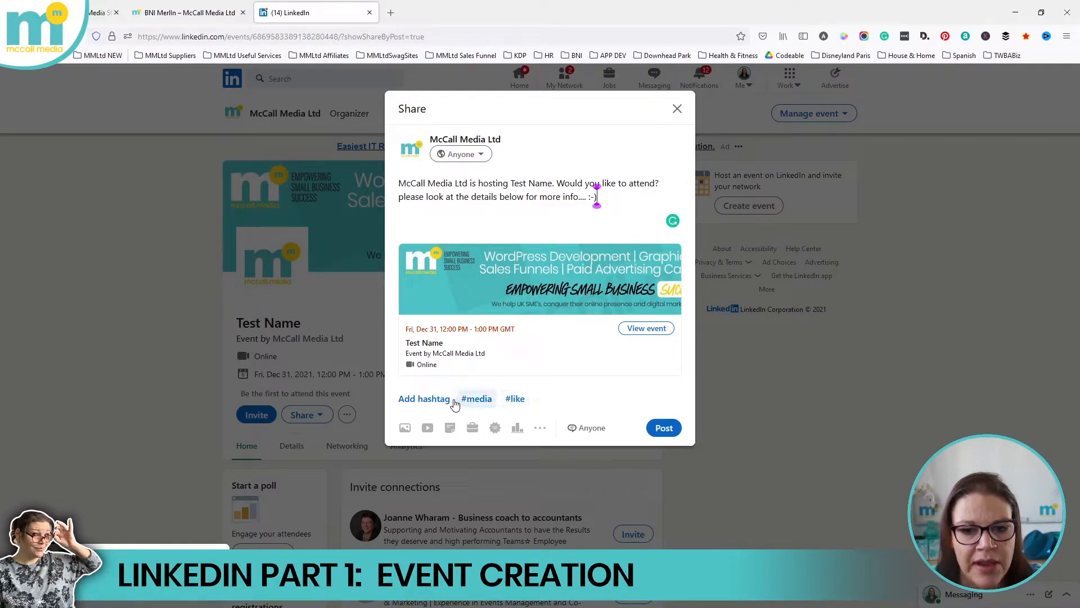
{"action": "type", "text": "#"}
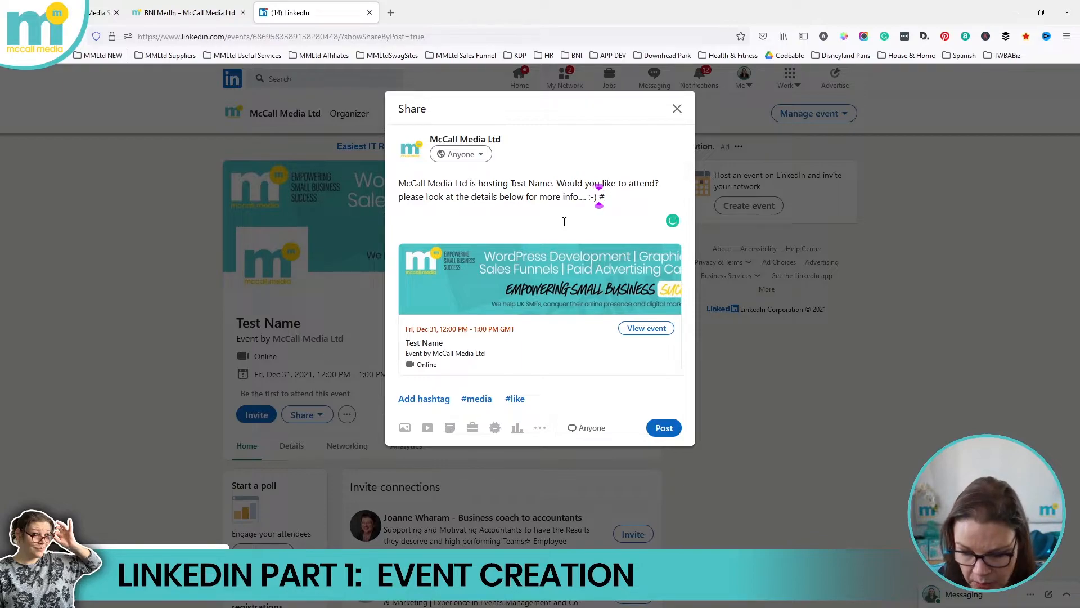
{"action": "type", "text": "networking"}
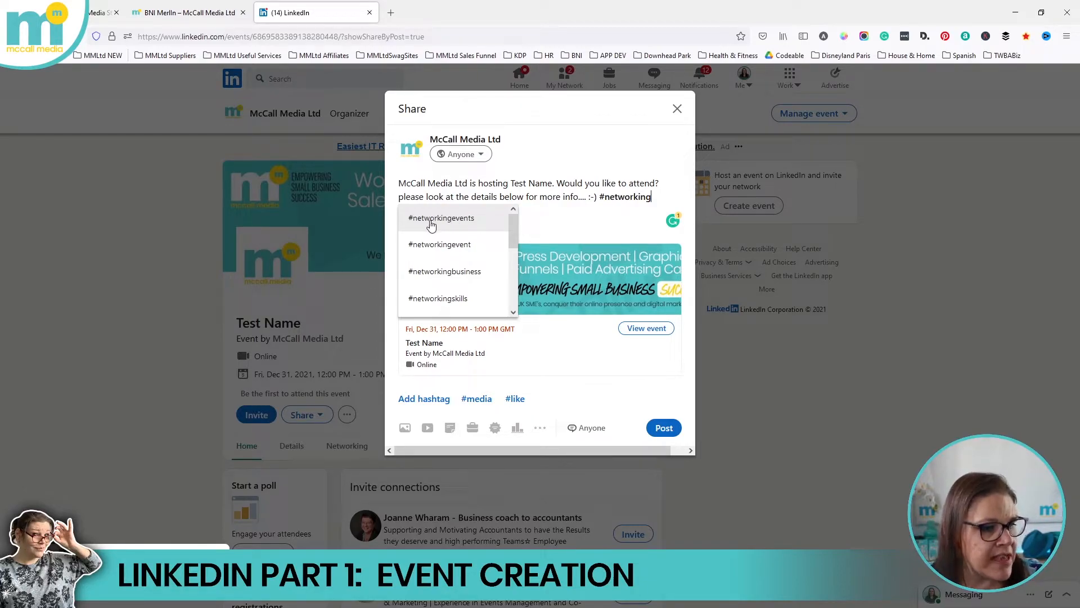
Add #networkingevents and a suggested #zoom hashtag to the share post
{"action": "left_click", "coordinate": [441, 217]}
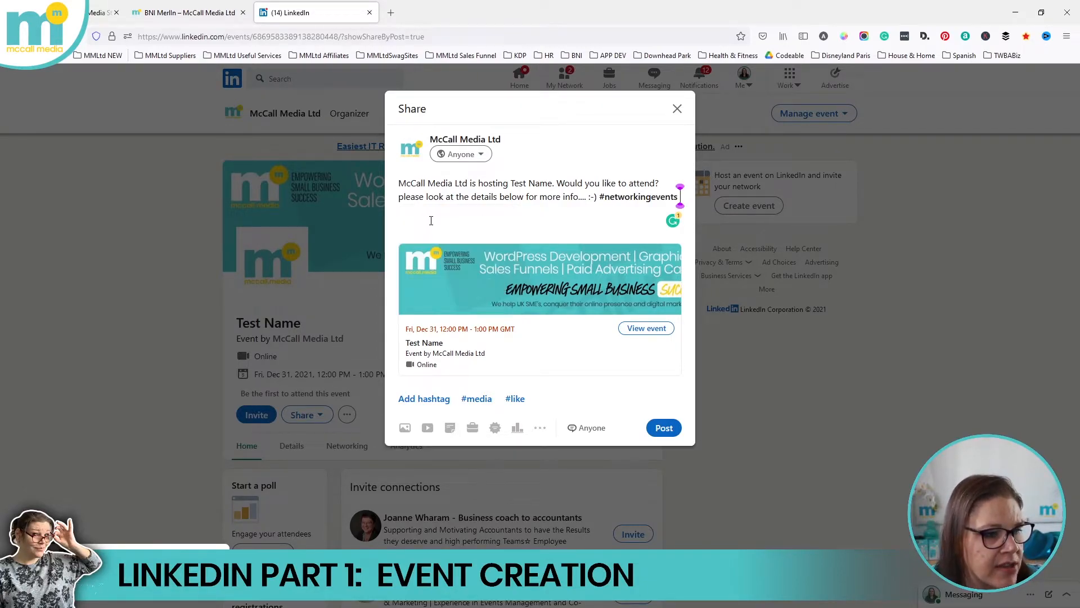
{"action": "type", "text": "#"}
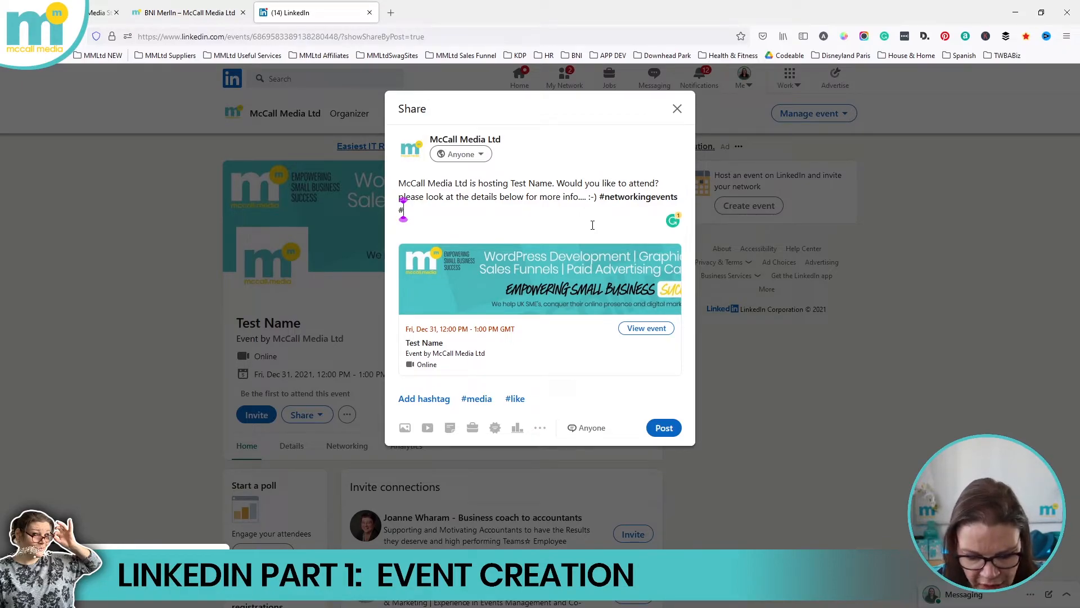
{"action": "type", "text": "zoom"}
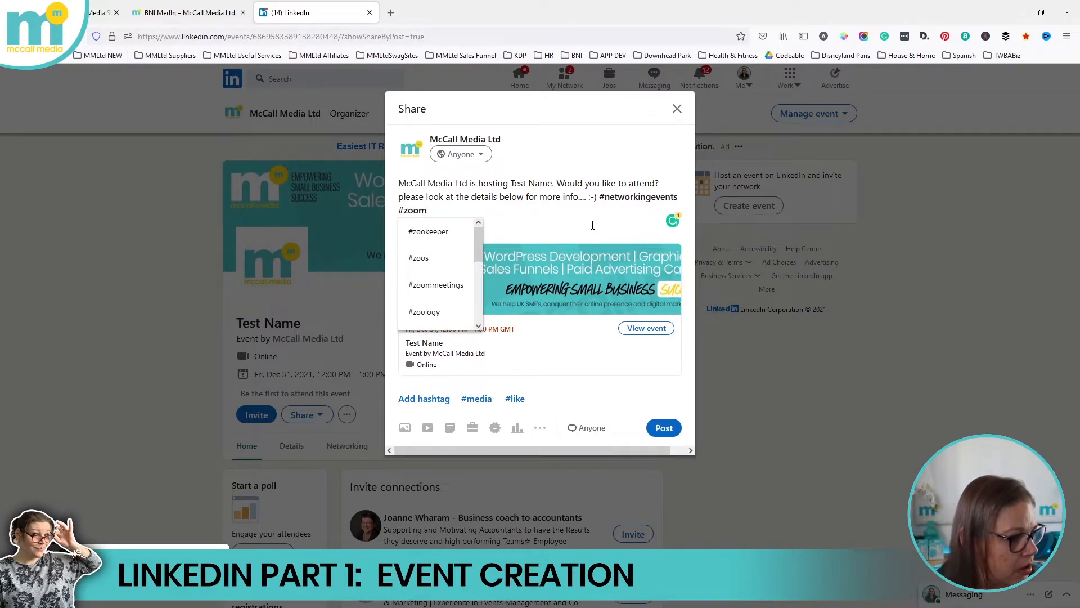
{"action": "left_click", "coordinate": [436, 285]}
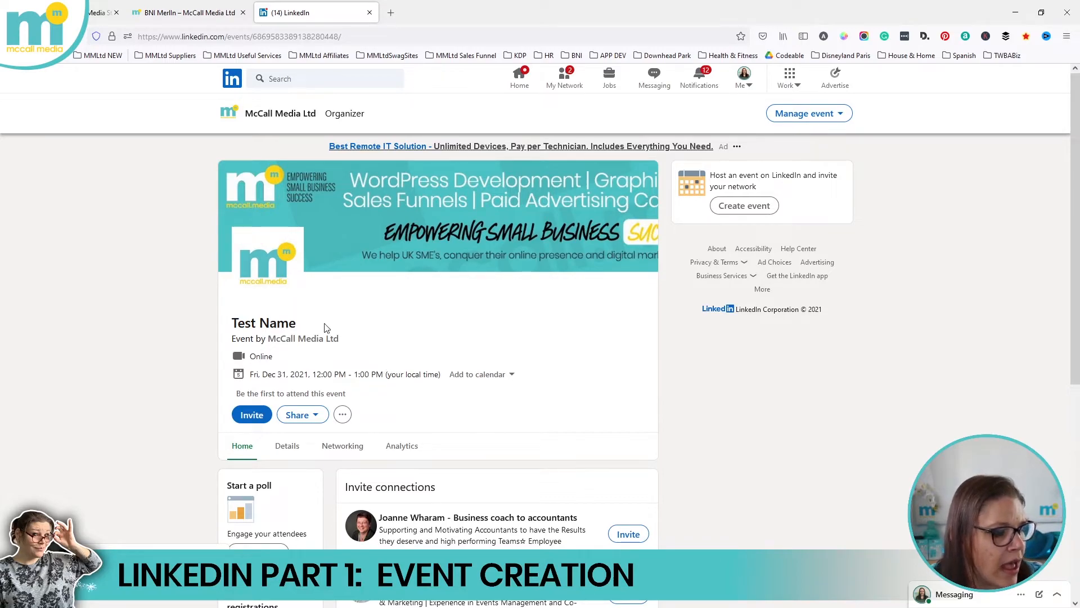
{"action": "mouse_move", "coordinate": [299, 390]}
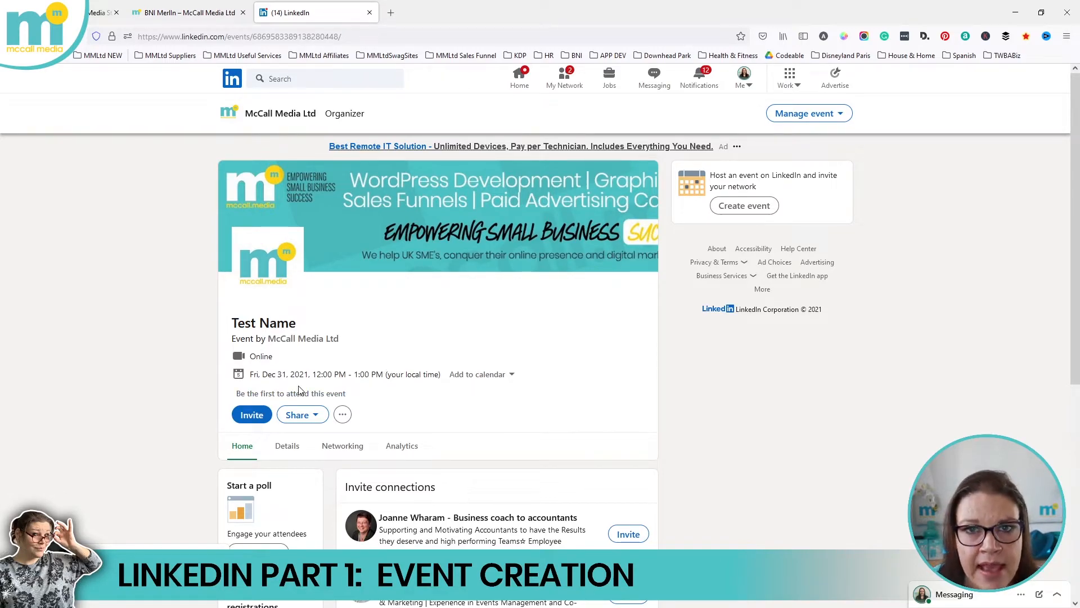